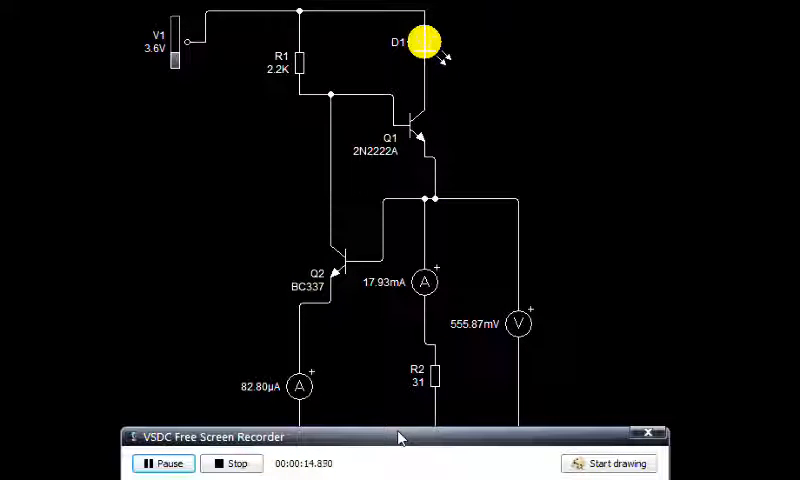
pyautogui.moveTo(363, 307)
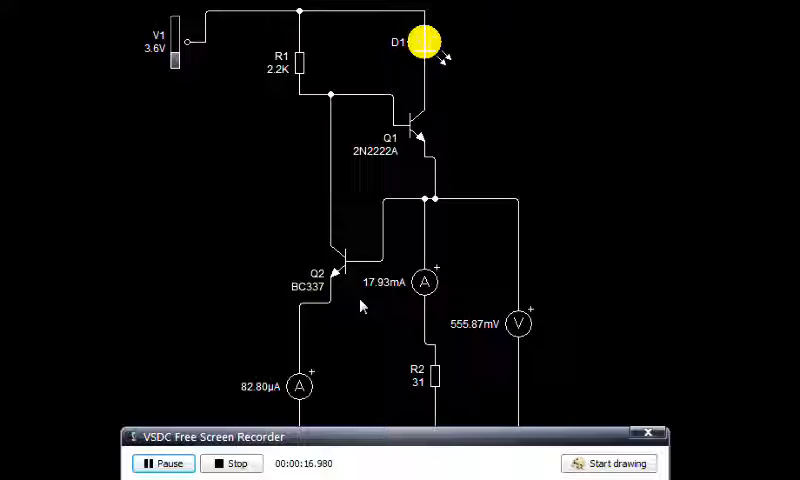
pyautogui.moveTo(351, 286)
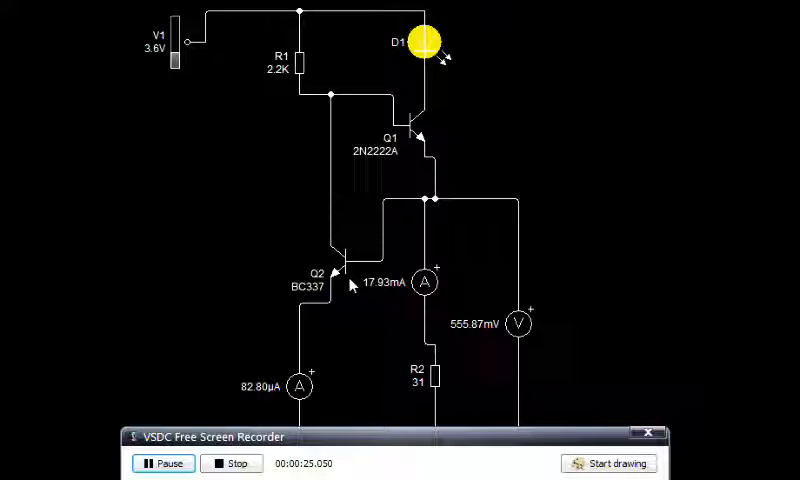
pyautogui.moveTo(501, 367)
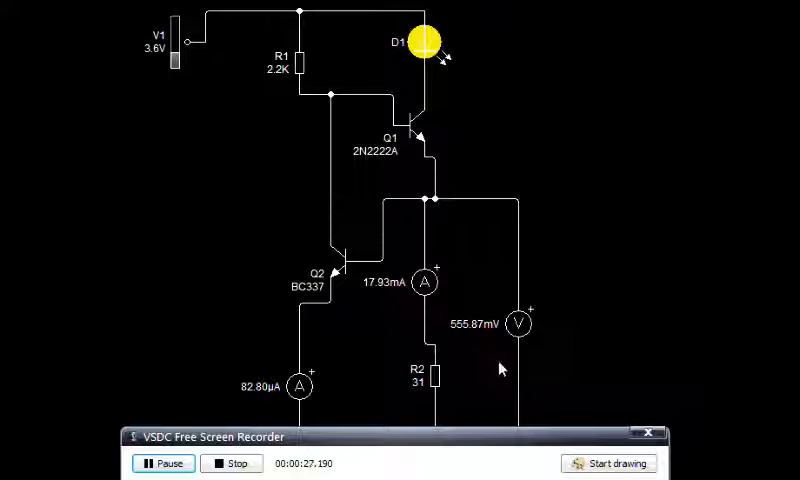
pyautogui.moveTo(437, 445)
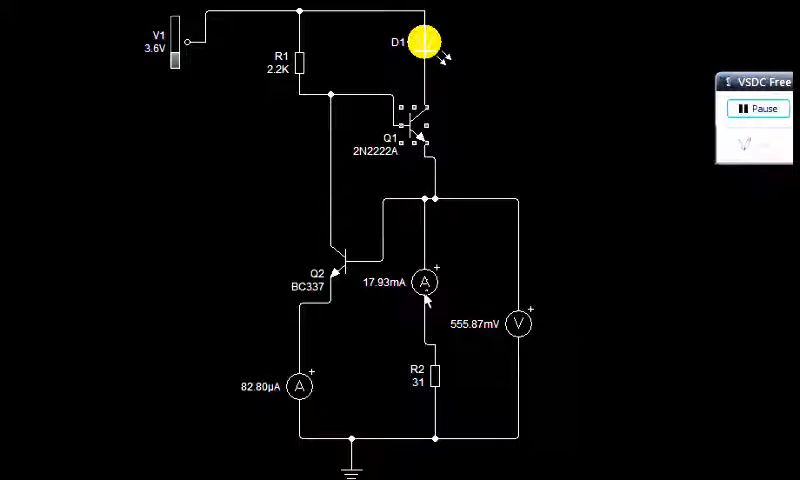
pyautogui.moveTo(443, 386)
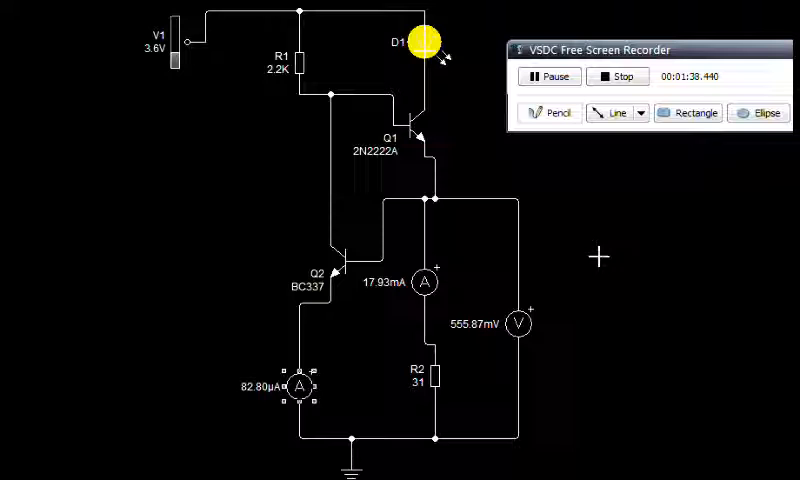
pyautogui.moveTo(450, 251)
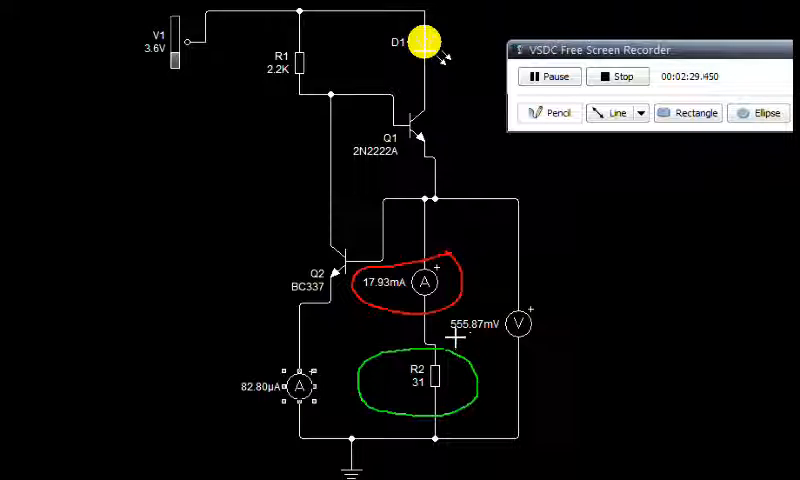
pyautogui.moveTo(525, 140)
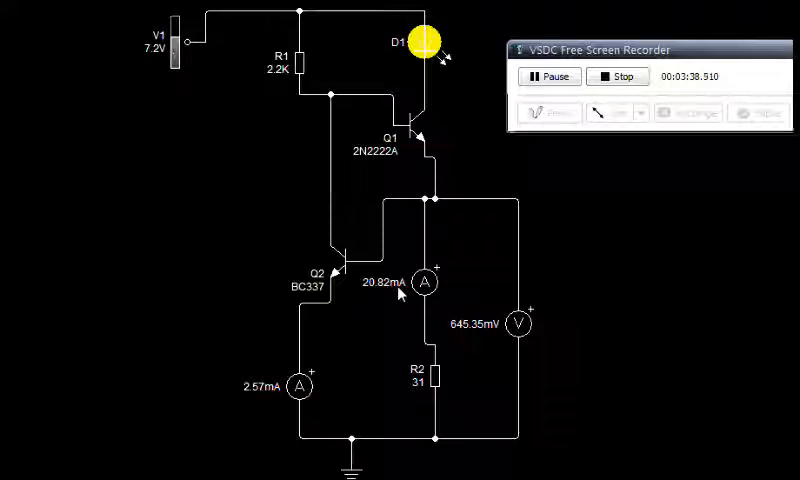
pyautogui.moveTo(434, 287)
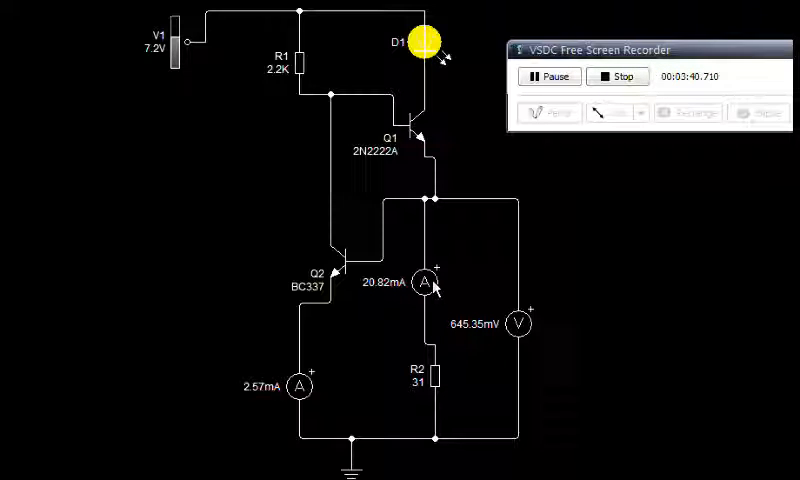
pyautogui.moveTo(458, 118)
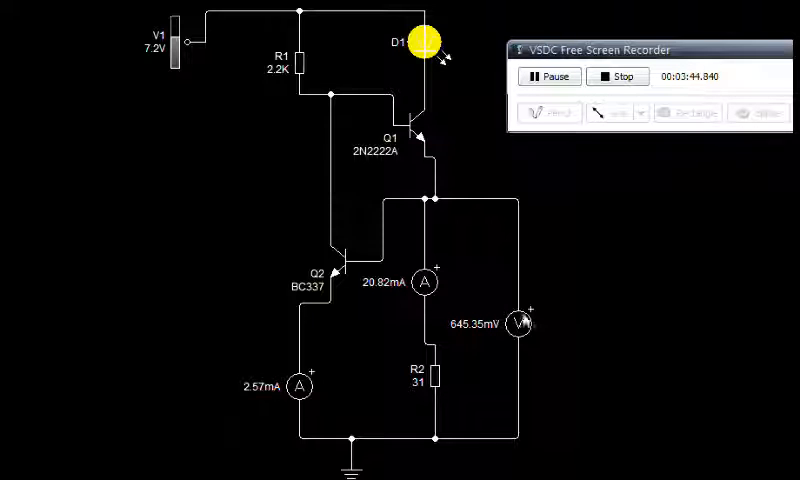
pyautogui.moveTo(457, 226)
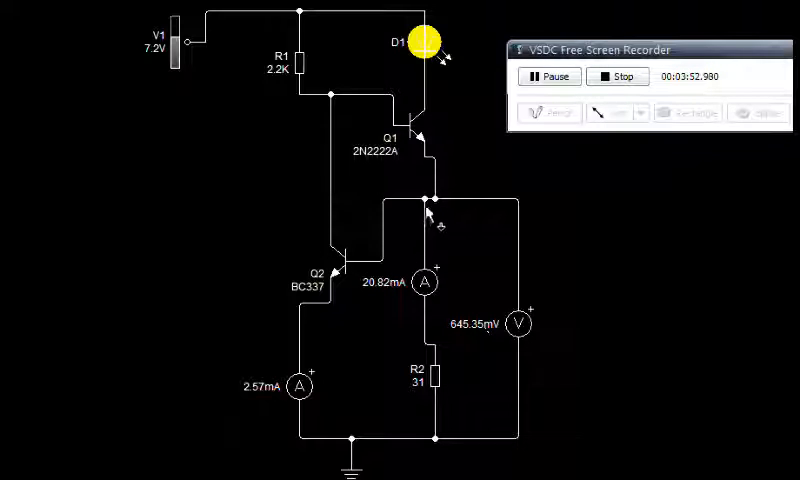
pyautogui.moveTo(343, 106)
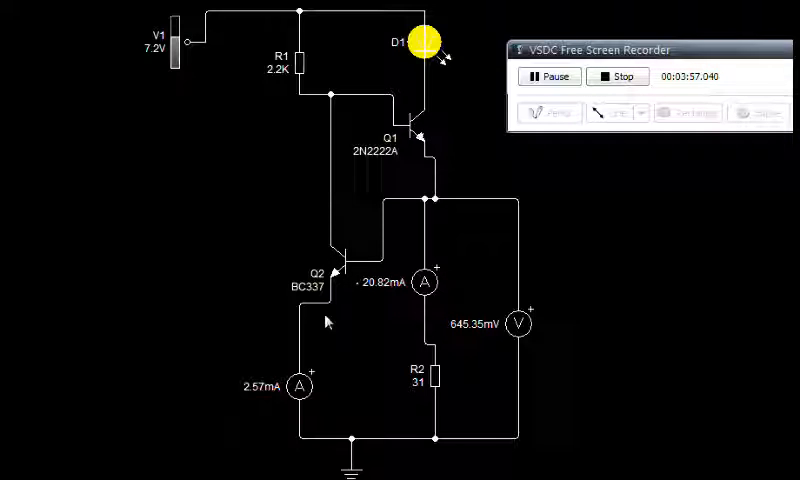
pyautogui.moveTo(176, 58)
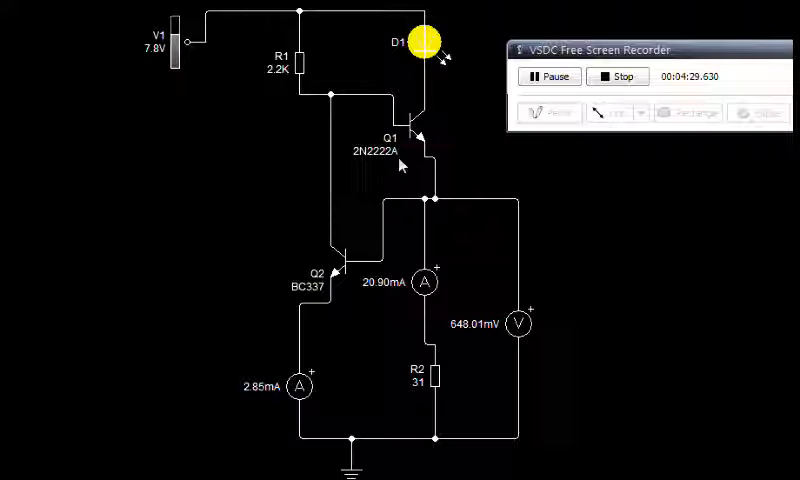
pyautogui.moveTo(137, 47)
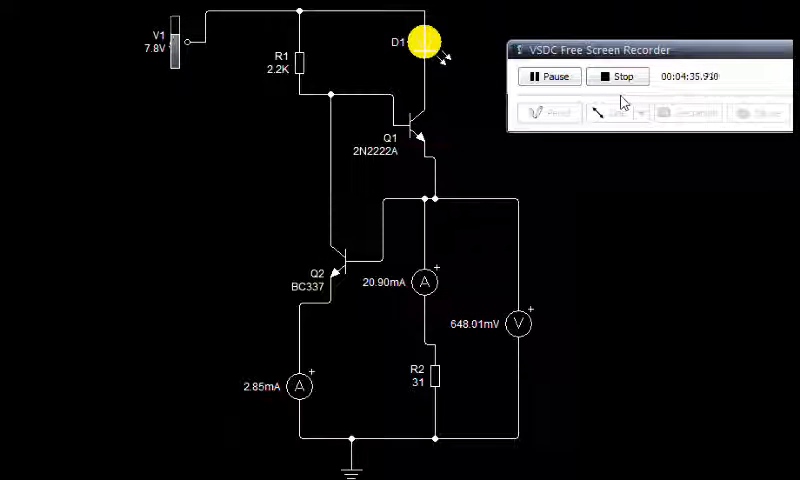
pyautogui.moveTo(762, 86)
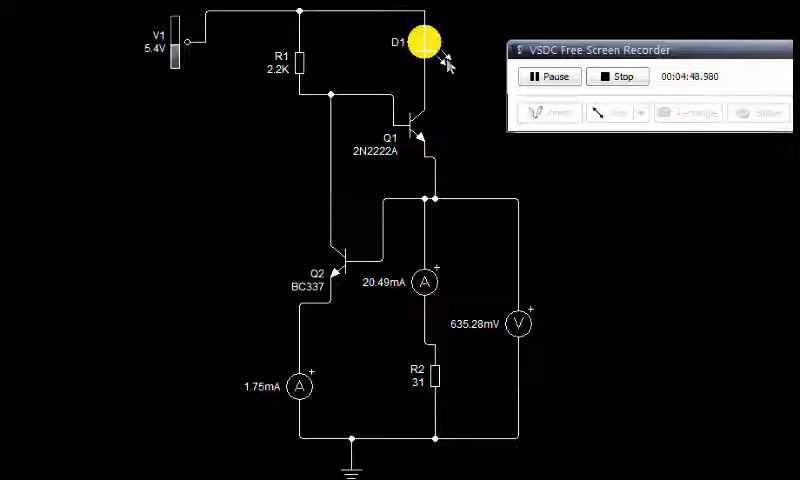
pyautogui.moveTo(597, 148)
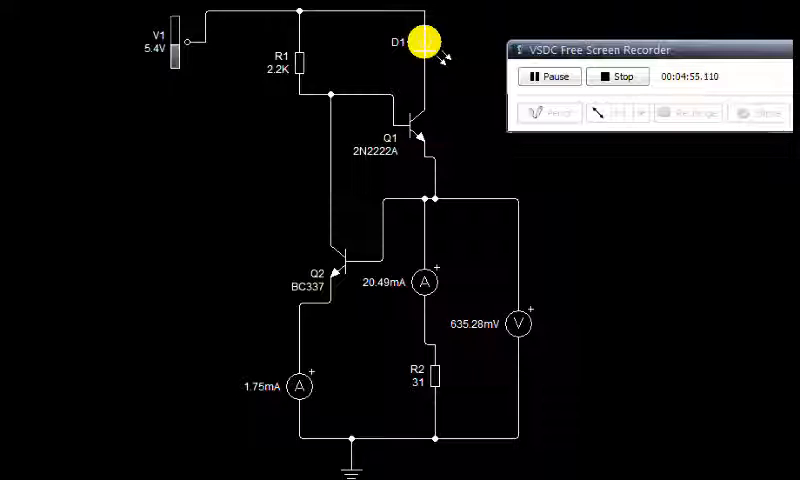
pyautogui.moveTo(660, 195)
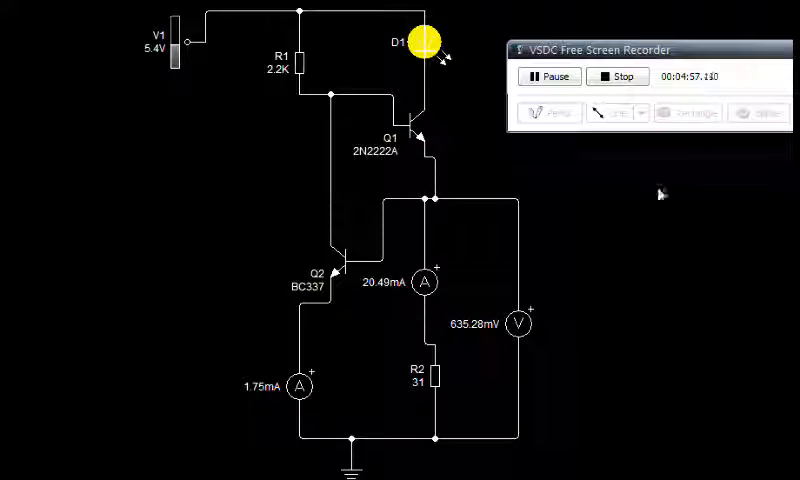
pyautogui.moveTo(762, 199)
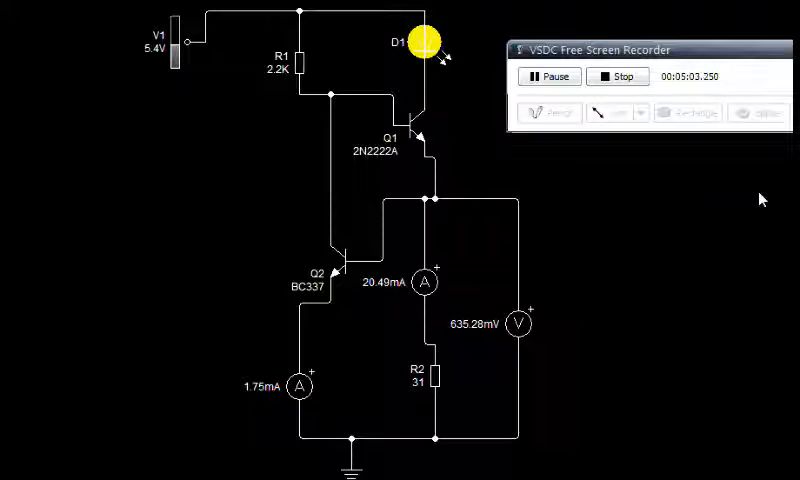
pyautogui.moveTo(770, 55)
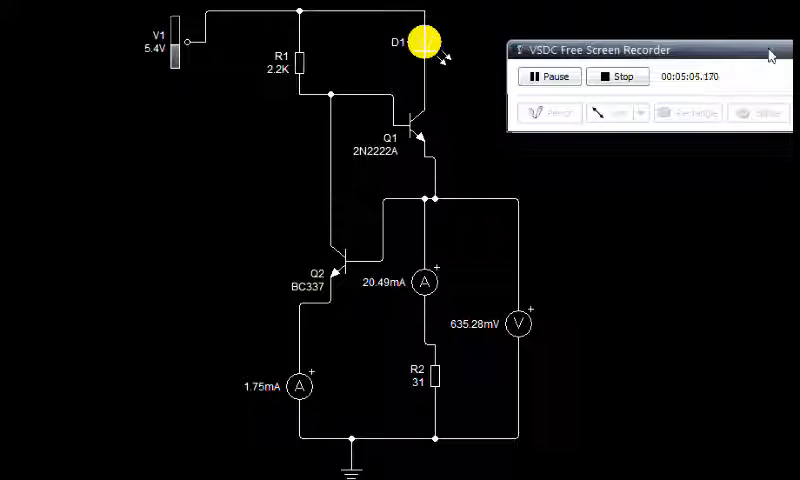